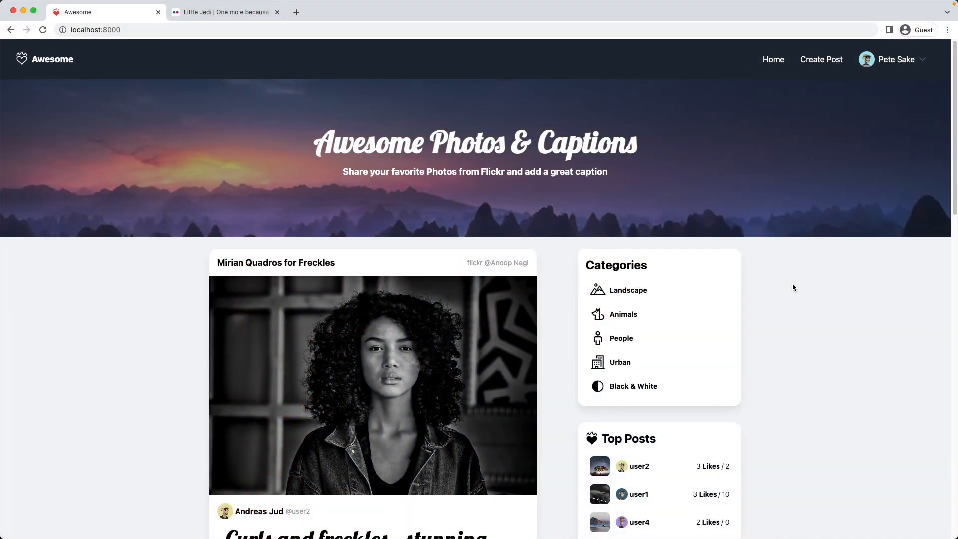
Scroll down through the home feed of photo-caption posts.
scroll("down", 3)
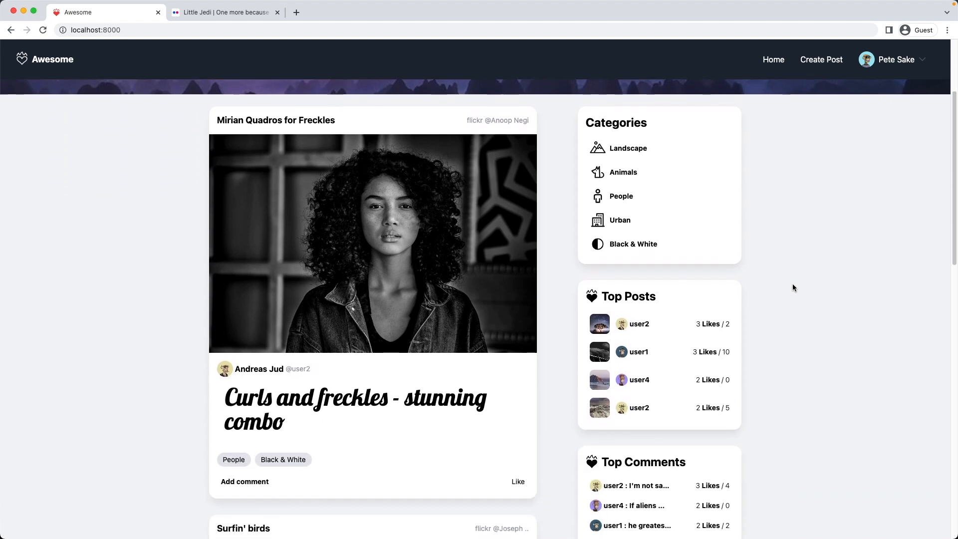
scroll("down", 3)
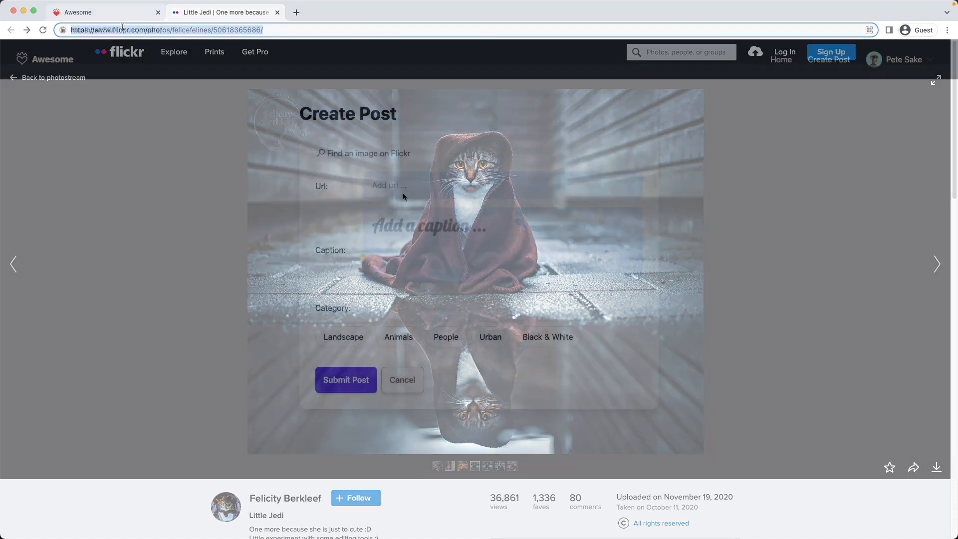
Submit the 'Jedi Kitty protects the street' post tagged Animals, Urban and Black & White.
type("Jedi Kitty protects the street")
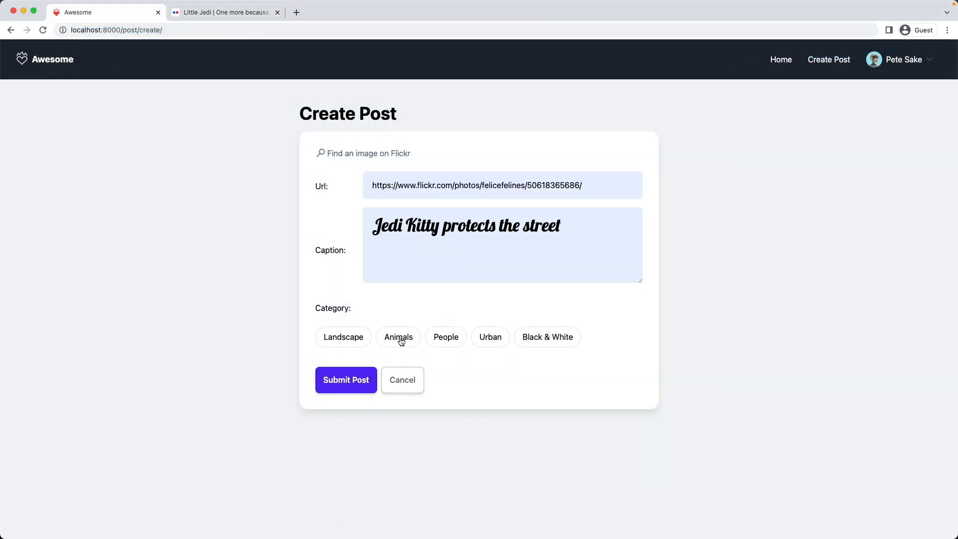
left_click(399, 336)
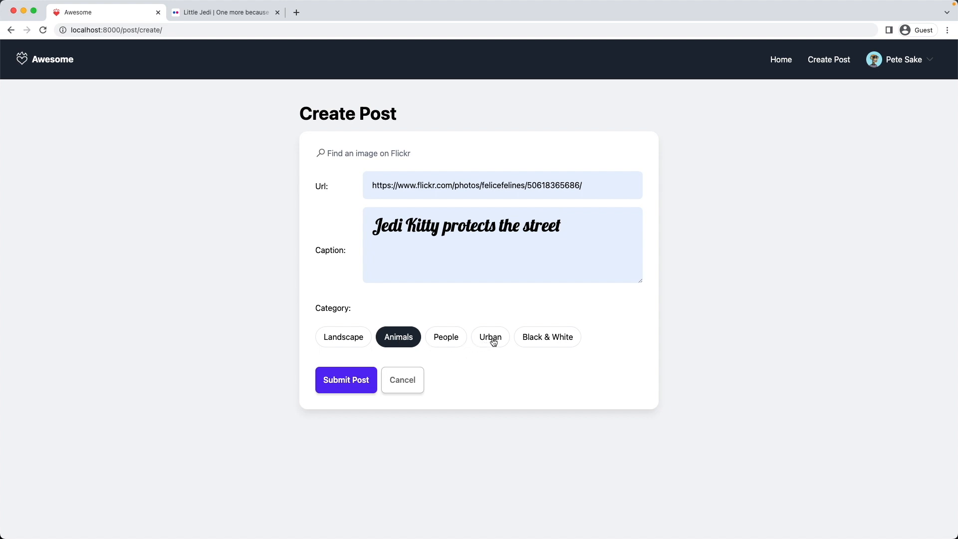
left_click(548, 337)
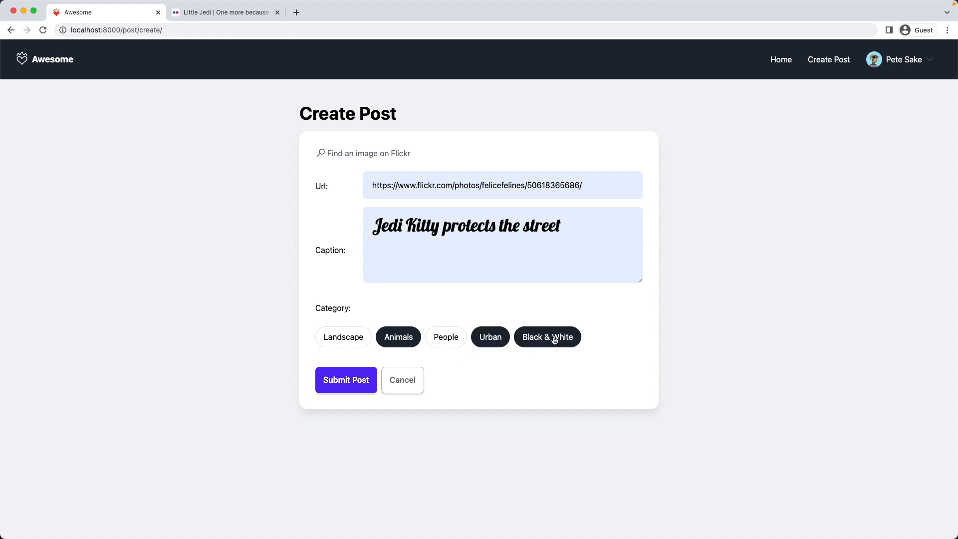
left_click(346, 380)
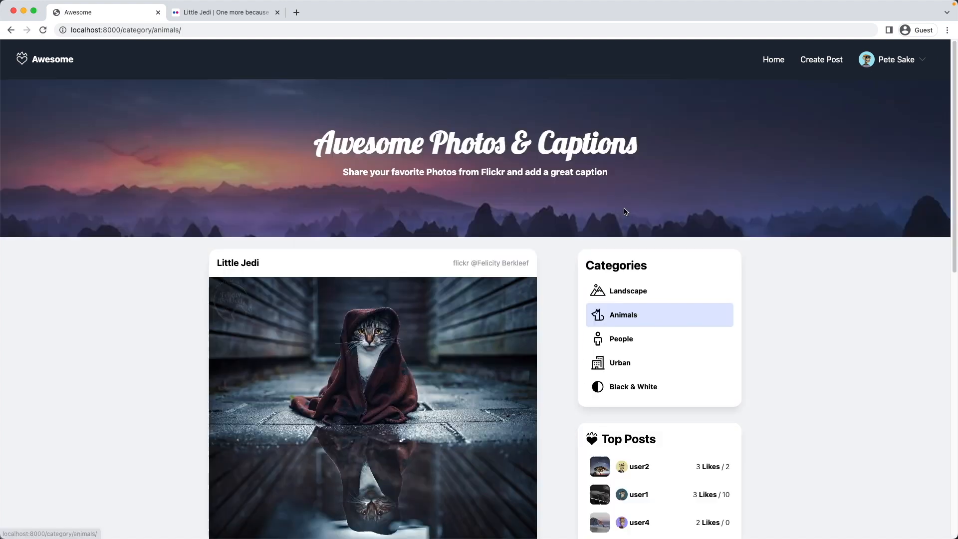
scroll("down", 3)
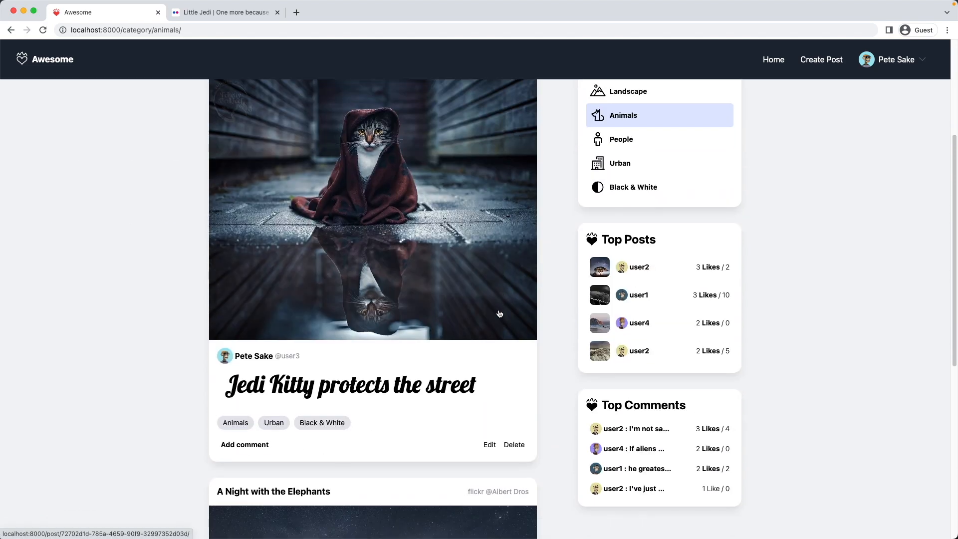
scroll("down", 3)
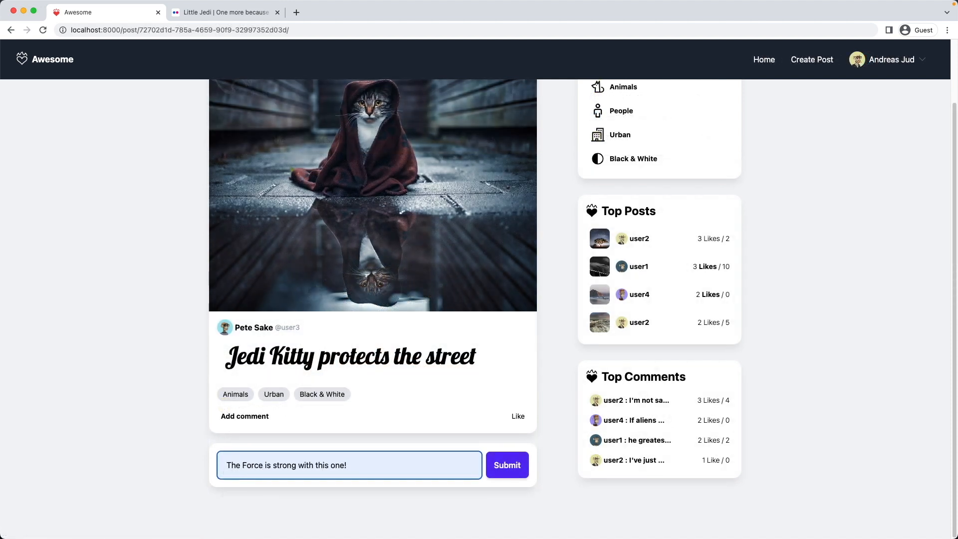
Post 'The Force is strong with this one!', reply 'Awesome capture!', and like the Jedi Kitty post.
left_click(507, 465)
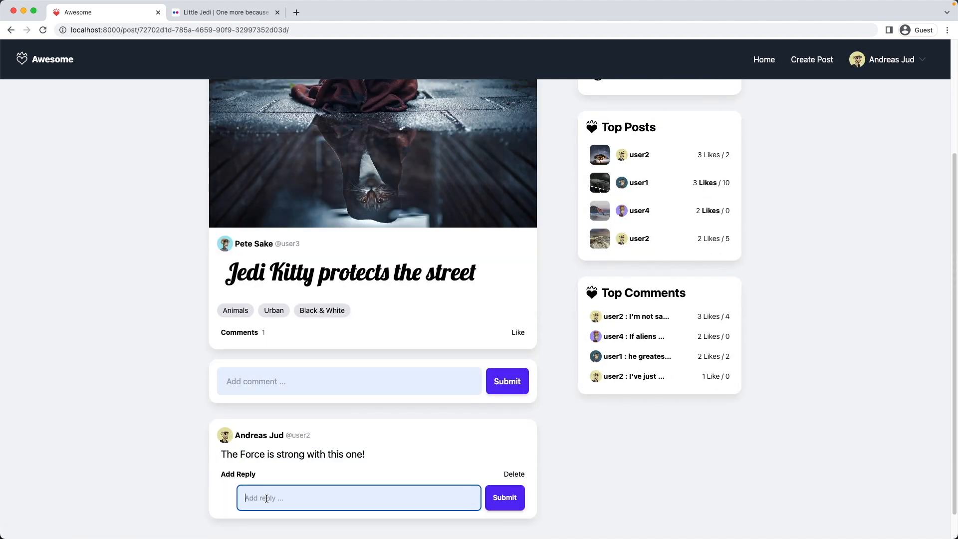
type("Awesome capture!")
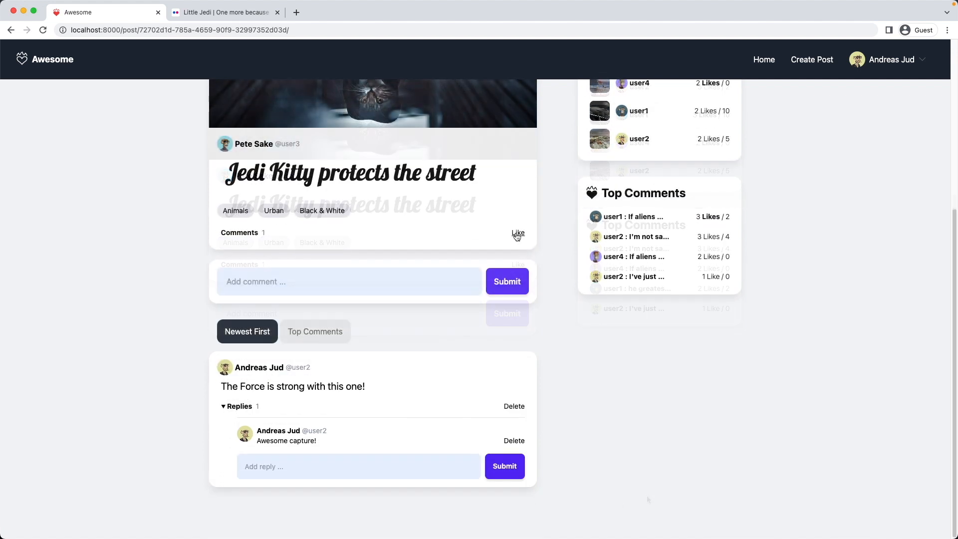
left_click(518, 234)
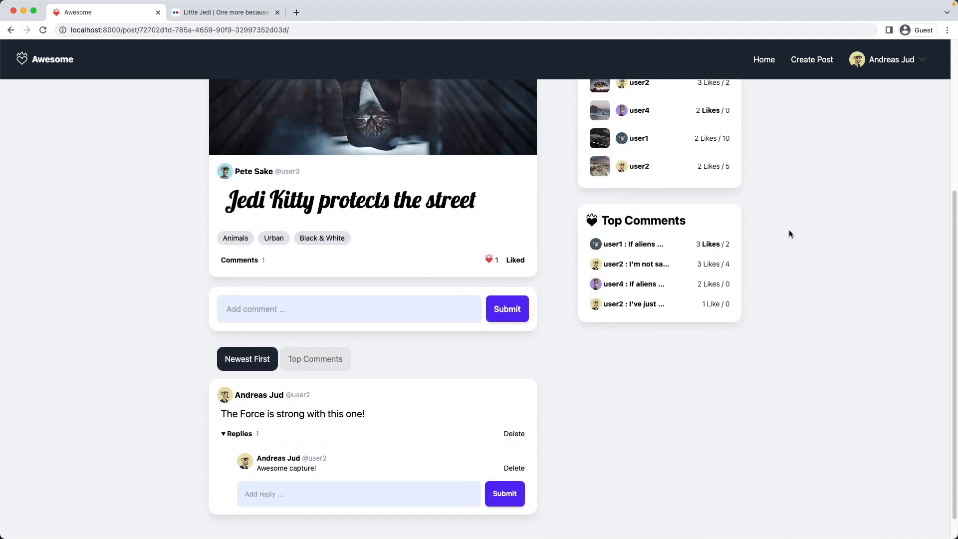
Like the Amazing!! comment on The elephant knows and view The extraterrestrial have arrived post.
left_click(638, 232)
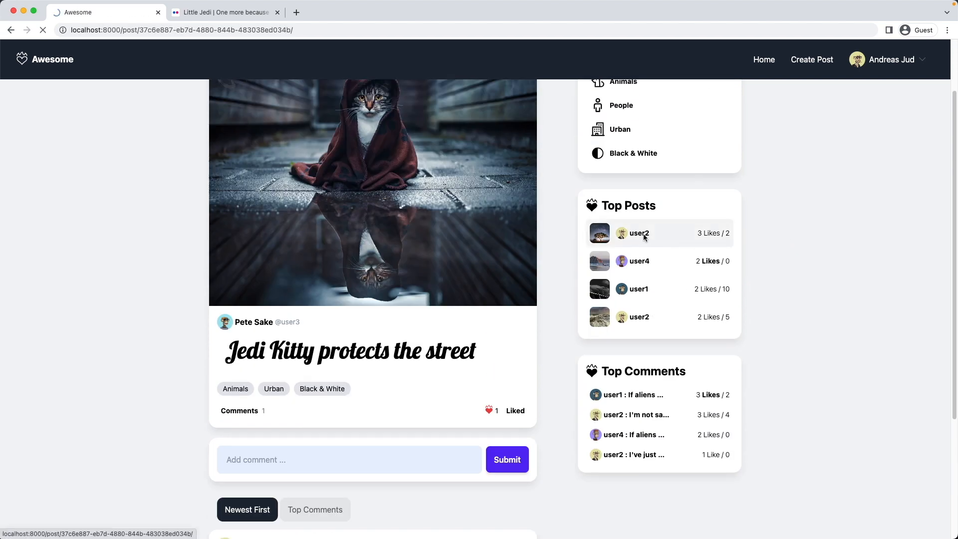
left_click(638, 232)
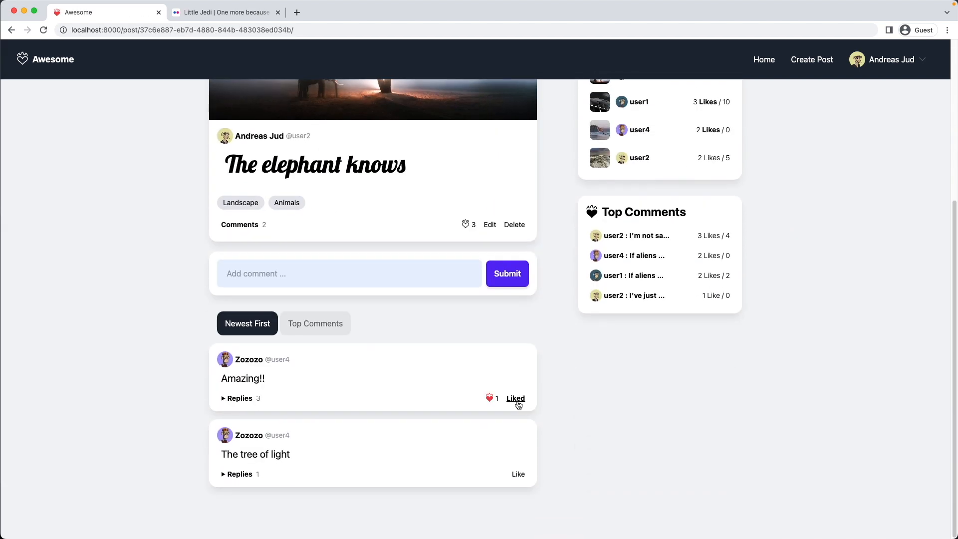
left_click(518, 473)
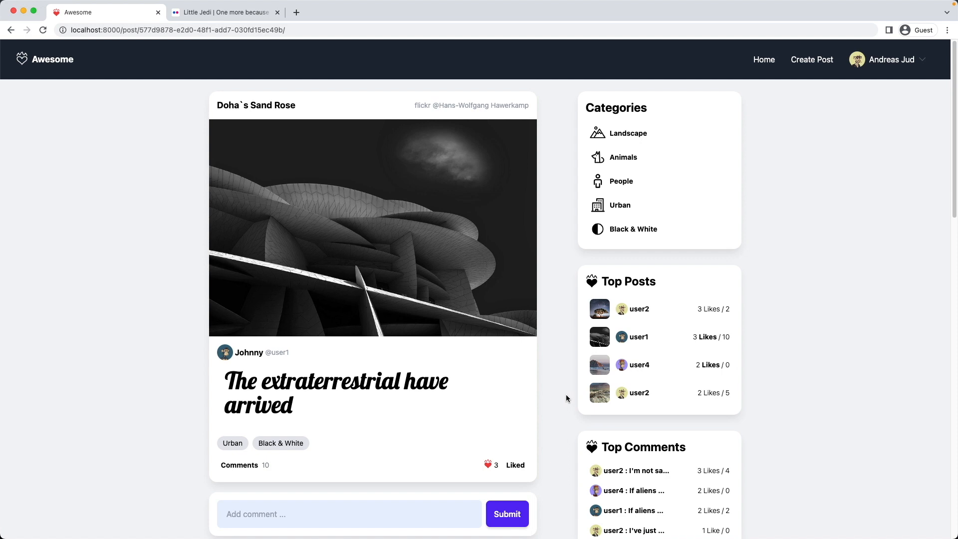
scroll("down", 3)
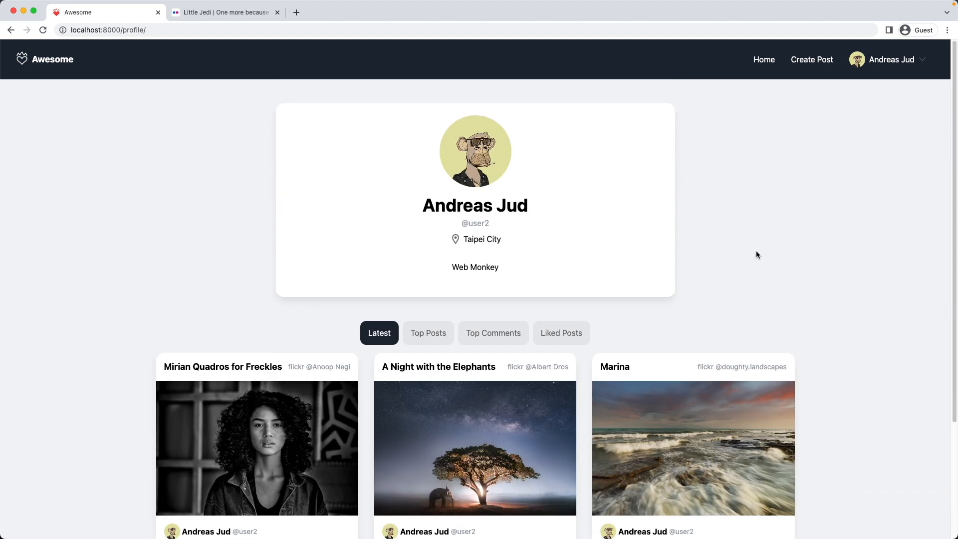
Browse the profile's Top Posts, Top Comments and Liked Posts tabs, ending on Liked Posts.
left_click(429, 333)
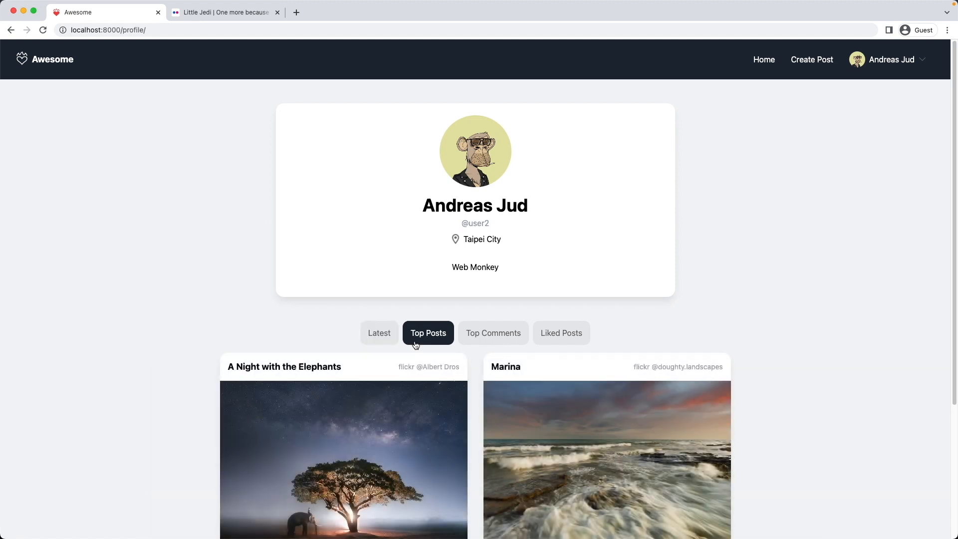
left_click(493, 333)
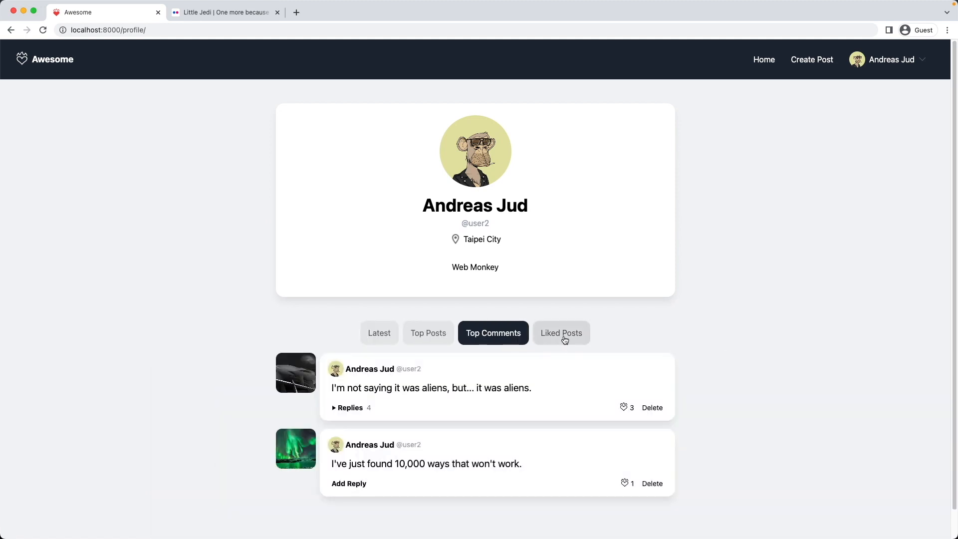
left_click(560, 333)
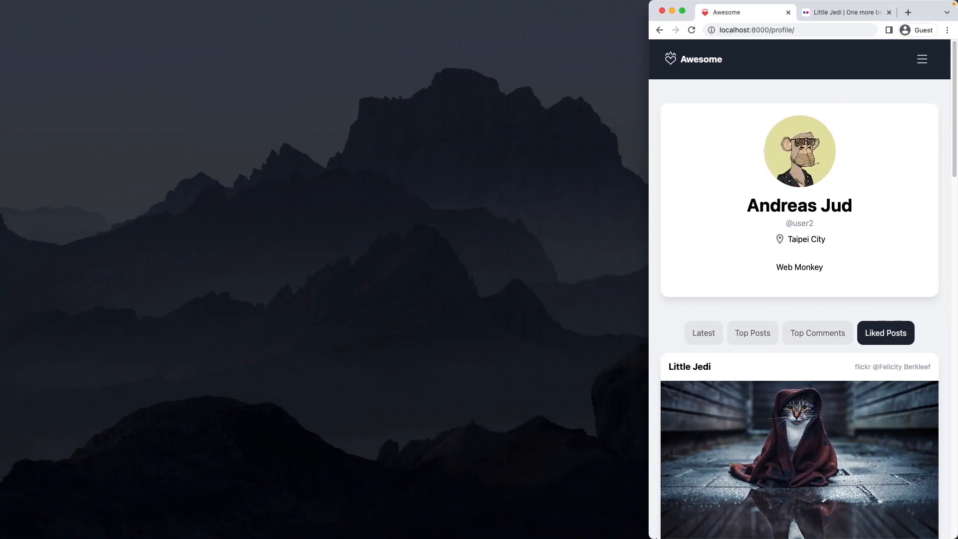
In the mobile layout, navigate home via the hamburger menu and expand the Categories list.
left_click(922, 59)
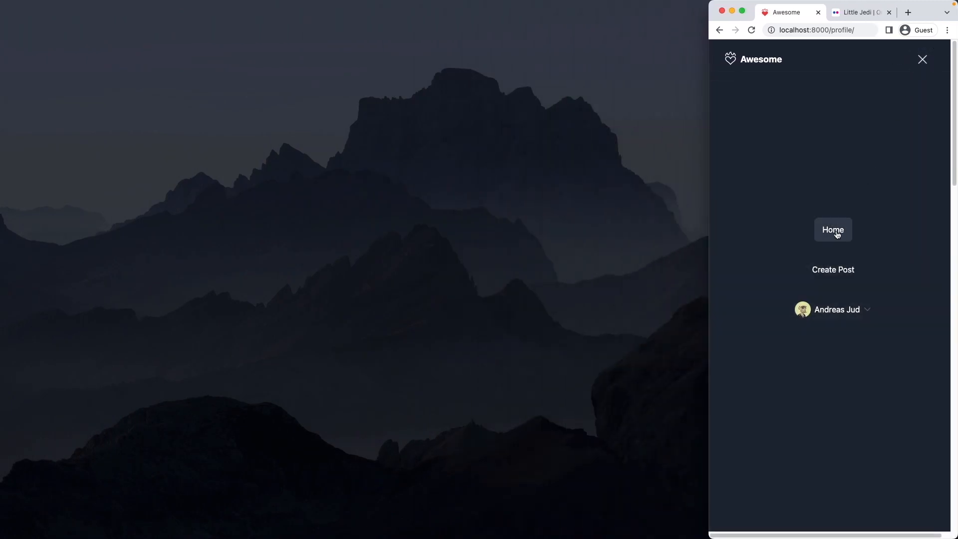
left_click(833, 229)
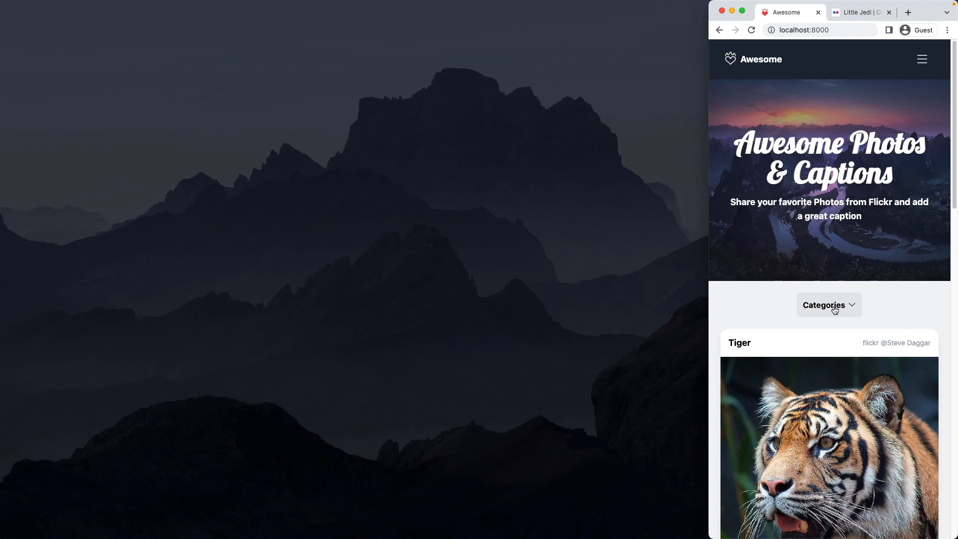
left_click(829, 305)
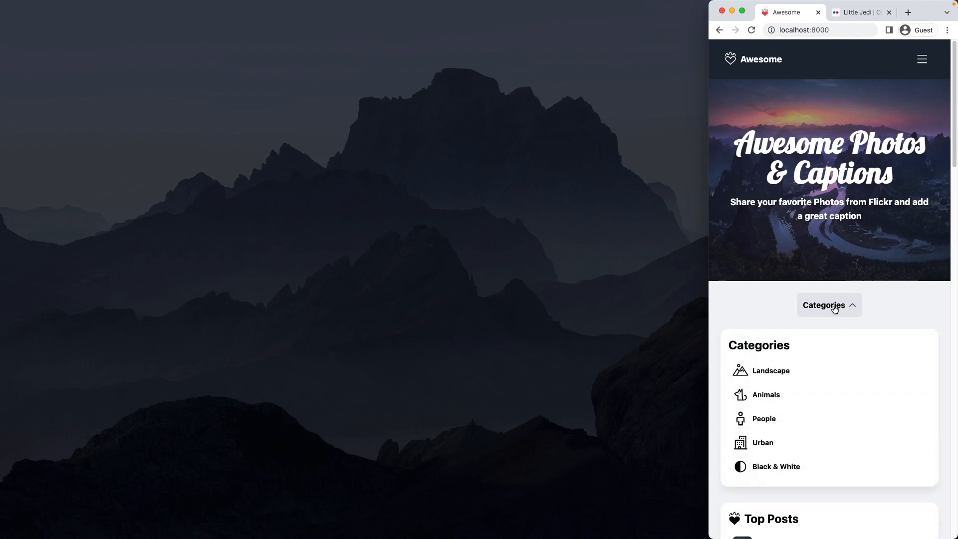